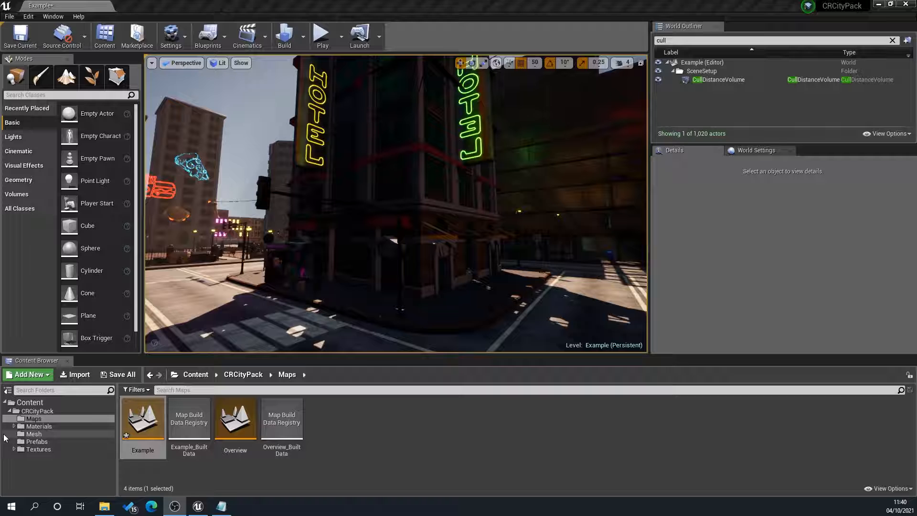
Step: Select BP_Building_V1_Basement in the CRCityPack Prefabs folder
{"action": "left_click", "coordinate": [37, 442]}
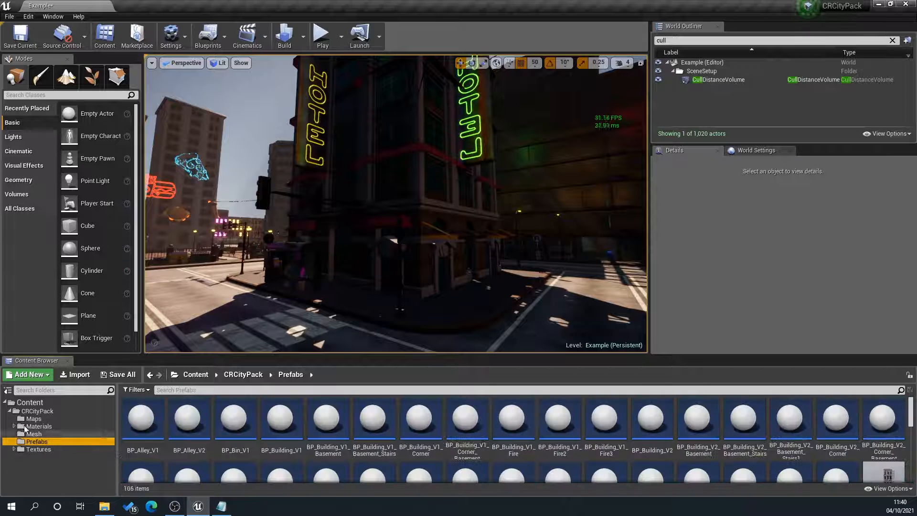
{"action": "mouse_move", "coordinate": [328, 419]}
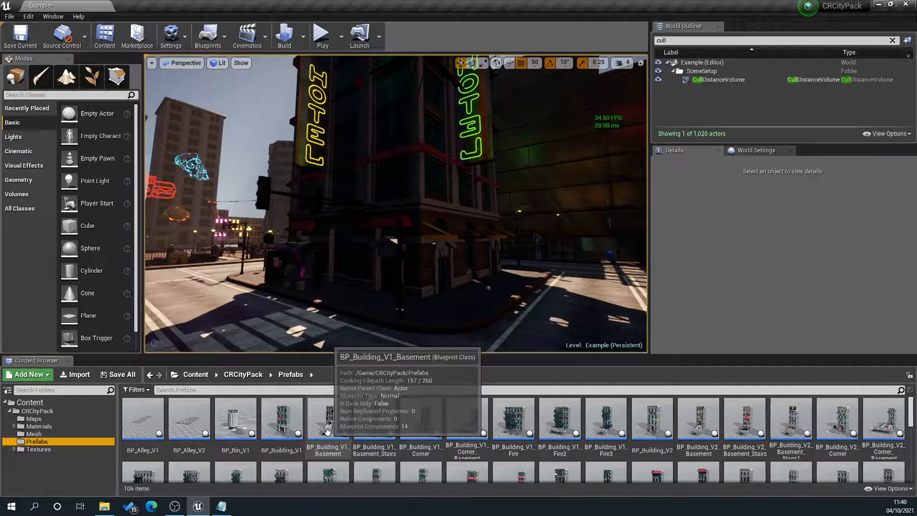
{"action": "left_click", "coordinate": [328, 418]}
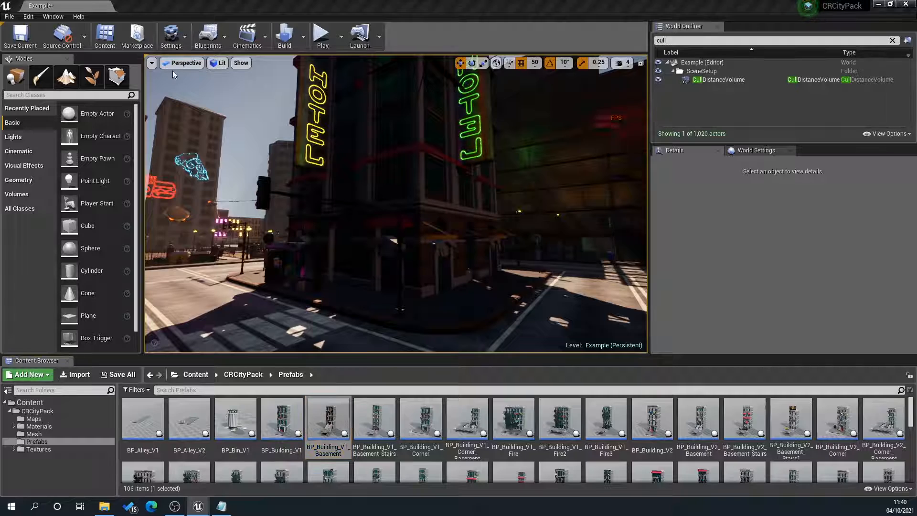
{"action": "double_click", "coordinate": [328, 418]}
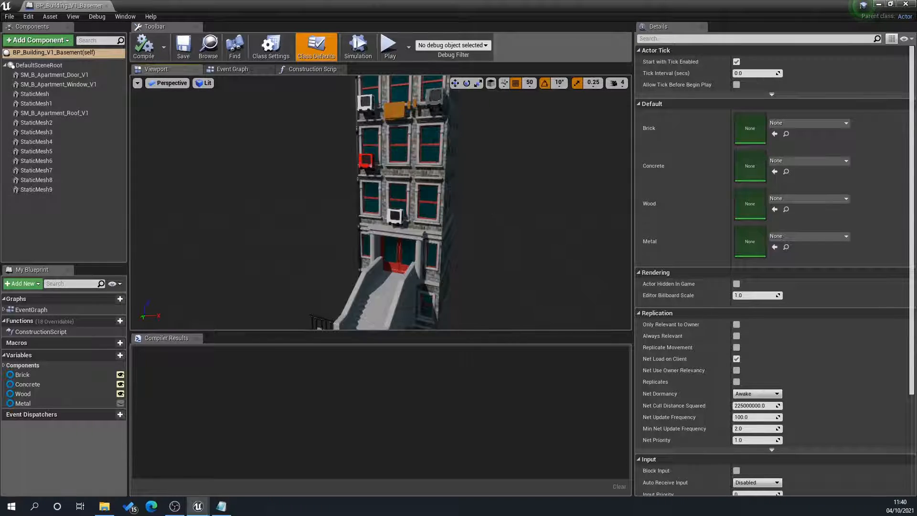
{"action": "left_click", "coordinate": [37, 103]}
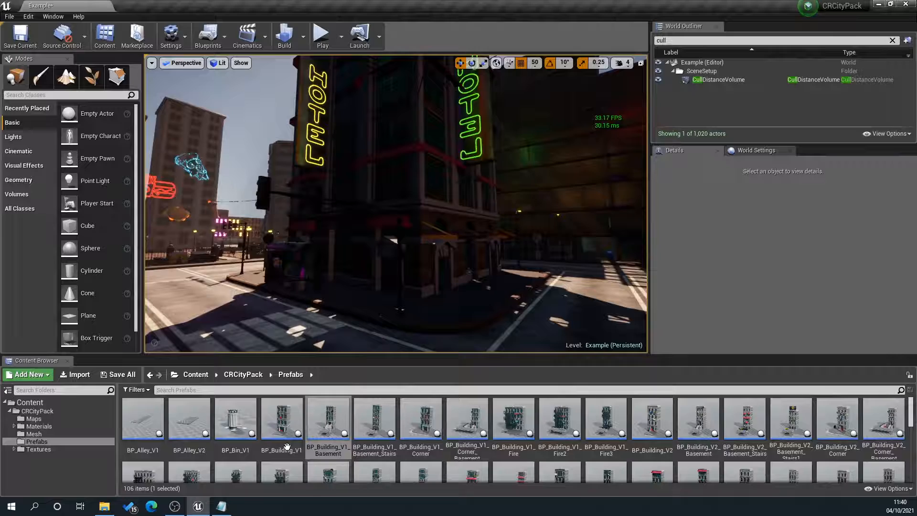
Step: Inspect the BP_FoodCart_V1 blueprint's Event Graph, then close it
{"action": "double_click", "coordinate": [420, 418]}
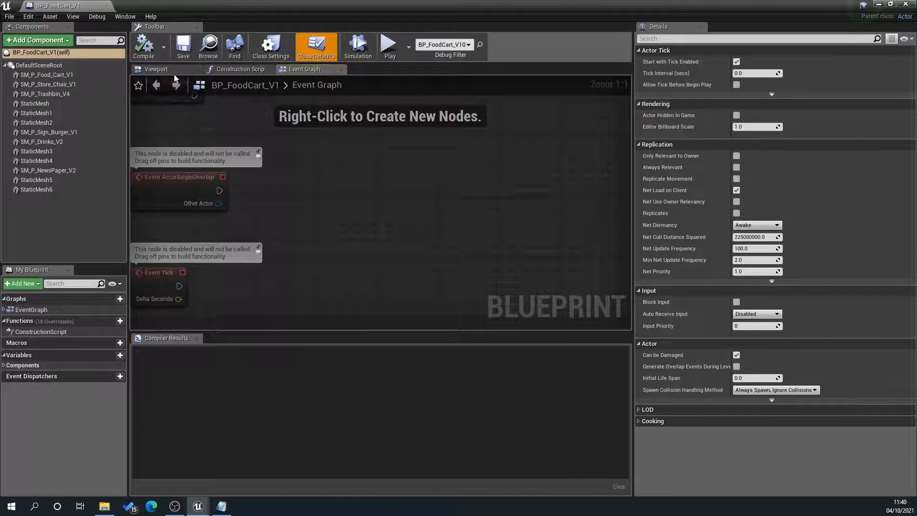
{"action": "left_click", "coordinate": [155, 69]}
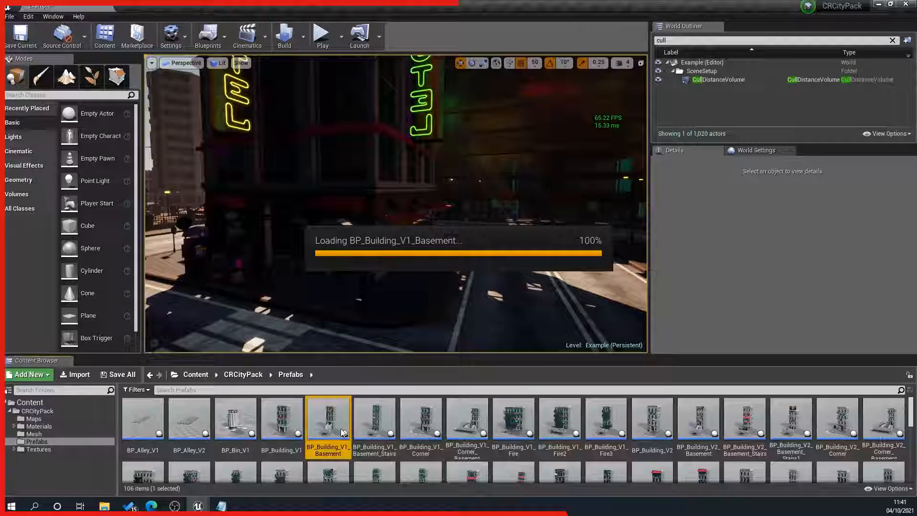
Step: Reopen BP_Building_V1_Basement and select its SM_B_Apartment_Door_V1 mesh component
{"action": "double_click", "coordinate": [328, 418]}
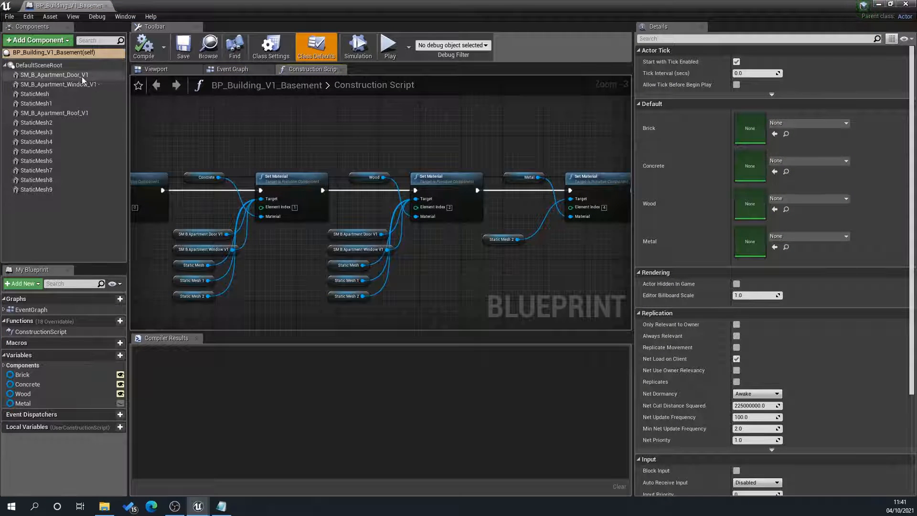
{"action": "left_click", "coordinate": [55, 75]}
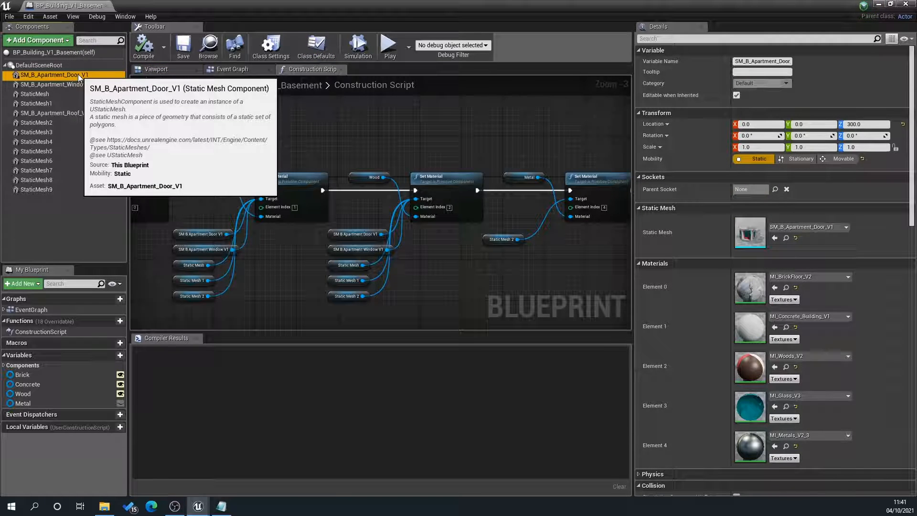
{"action": "mouse_move", "coordinate": [87, 195]}
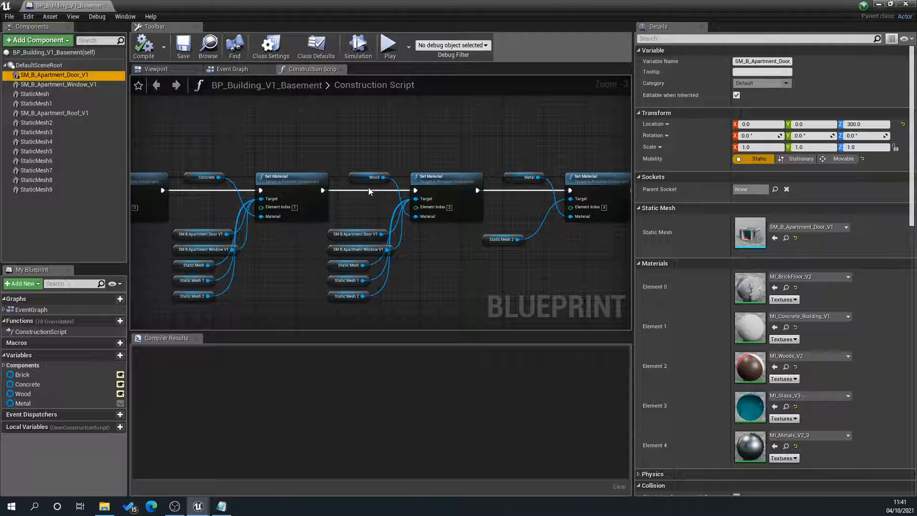
{"action": "mouse_move", "coordinate": [371, 178]}
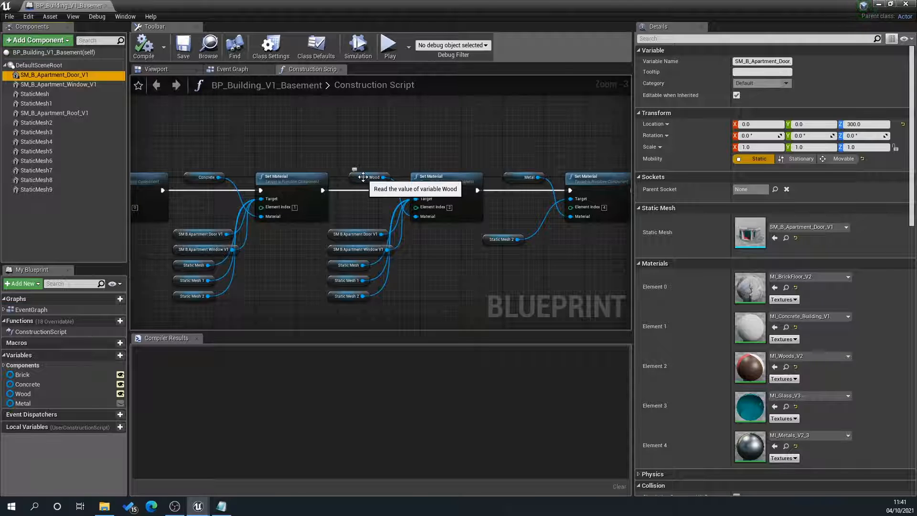
{"action": "mouse_move", "coordinate": [37, 132]}
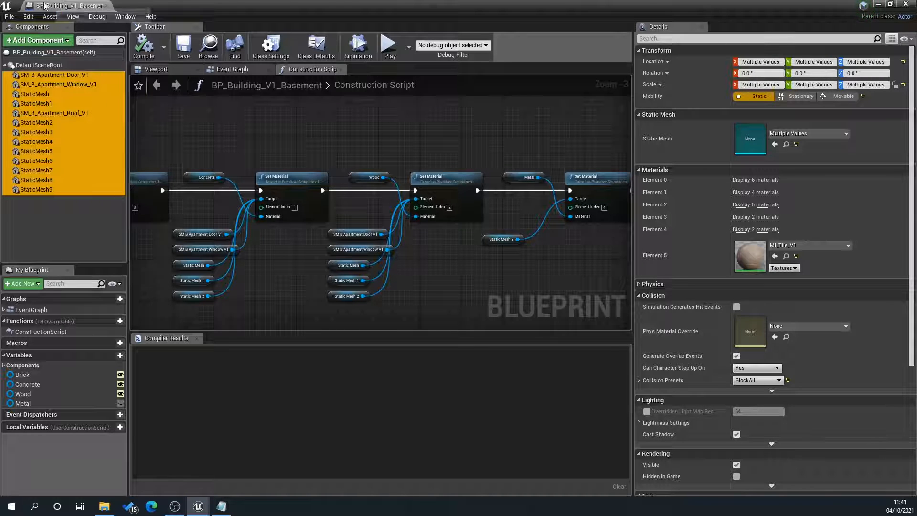
{"action": "mouse_move", "coordinate": [500, 275]}
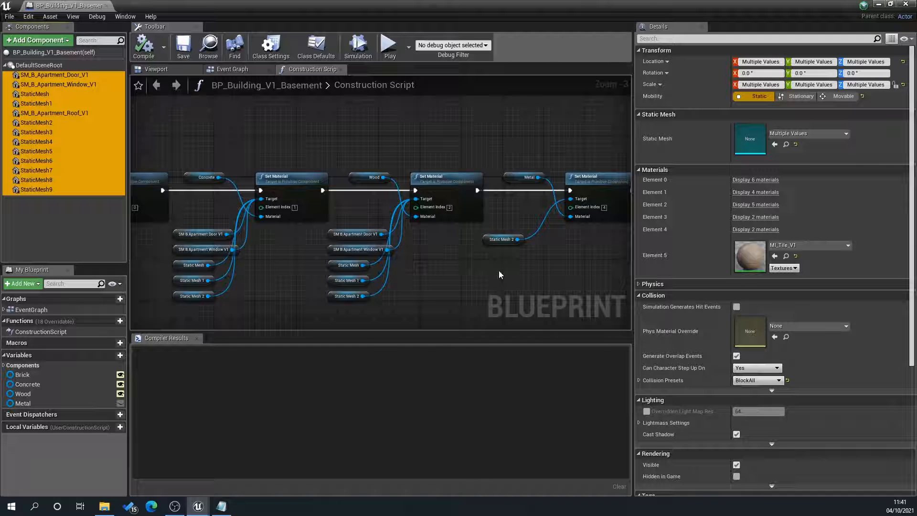
{"action": "mouse_move", "coordinate": [489, 514]}
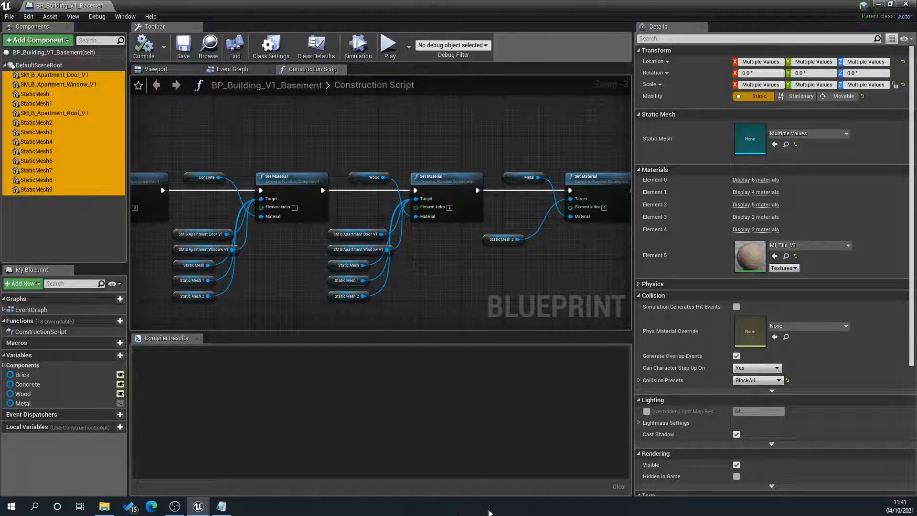